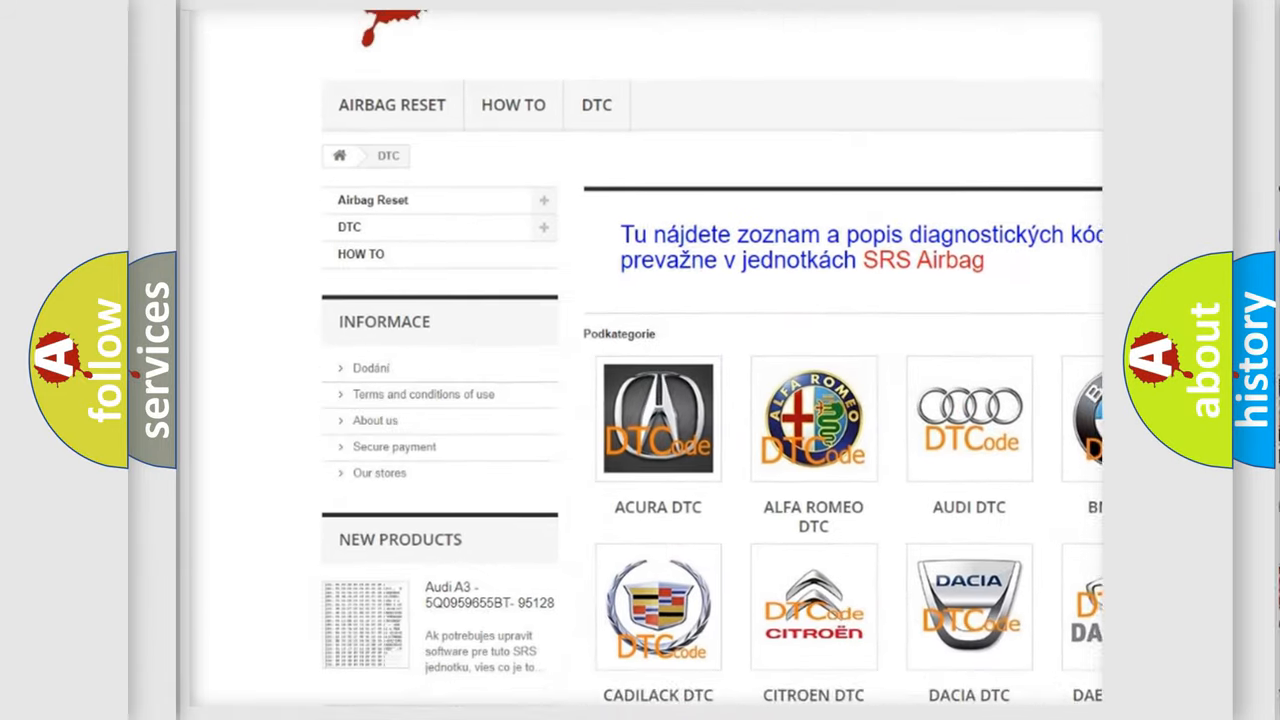
scroll("down", 3)
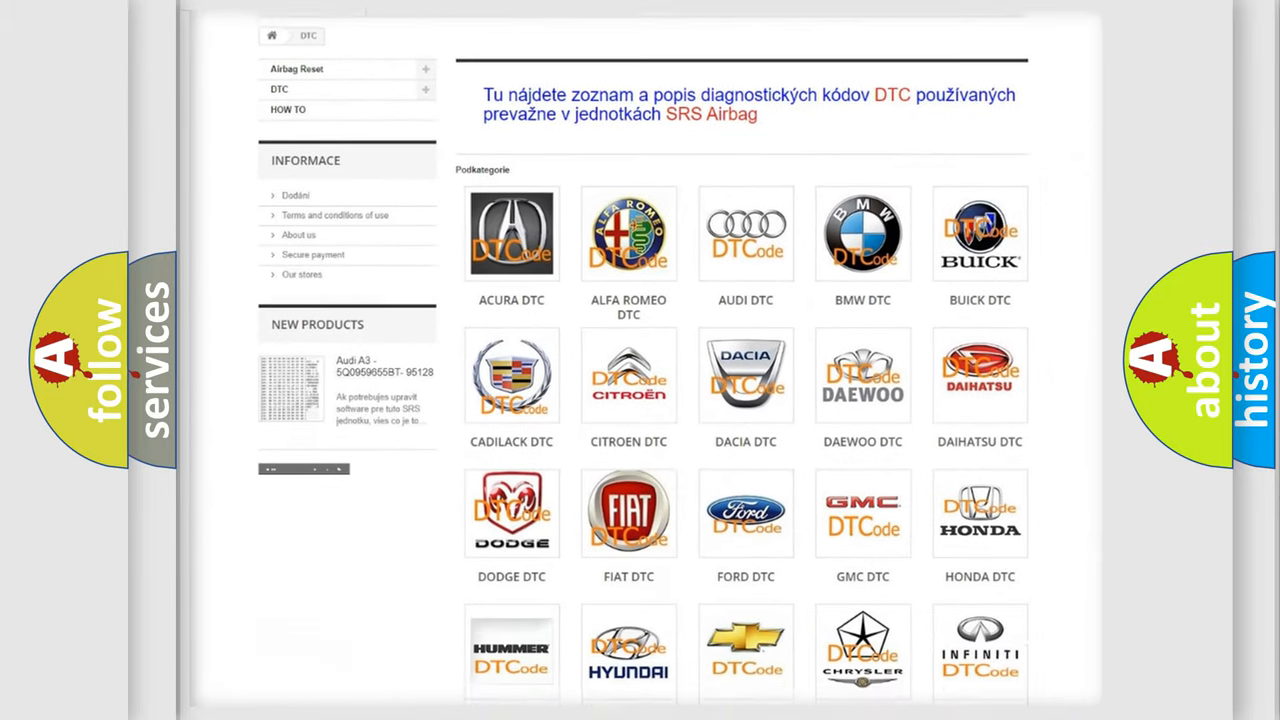
scroll("down", 3)
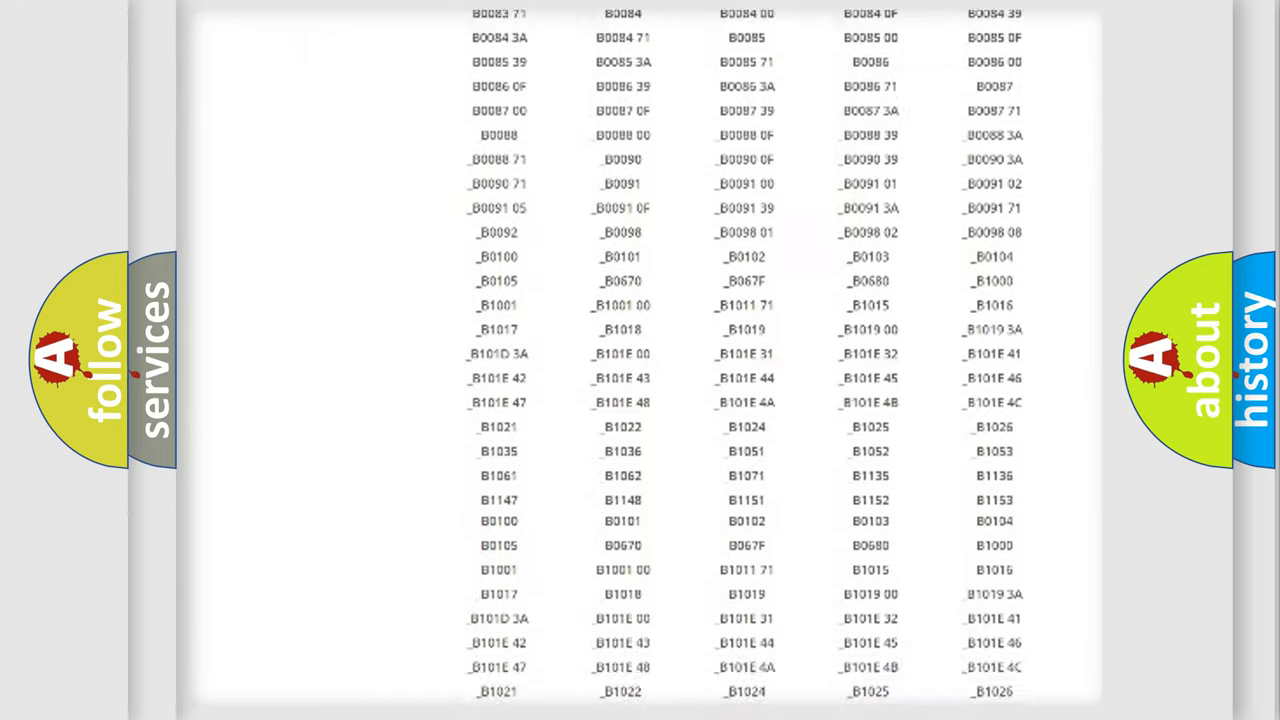
scroll("up", 3)
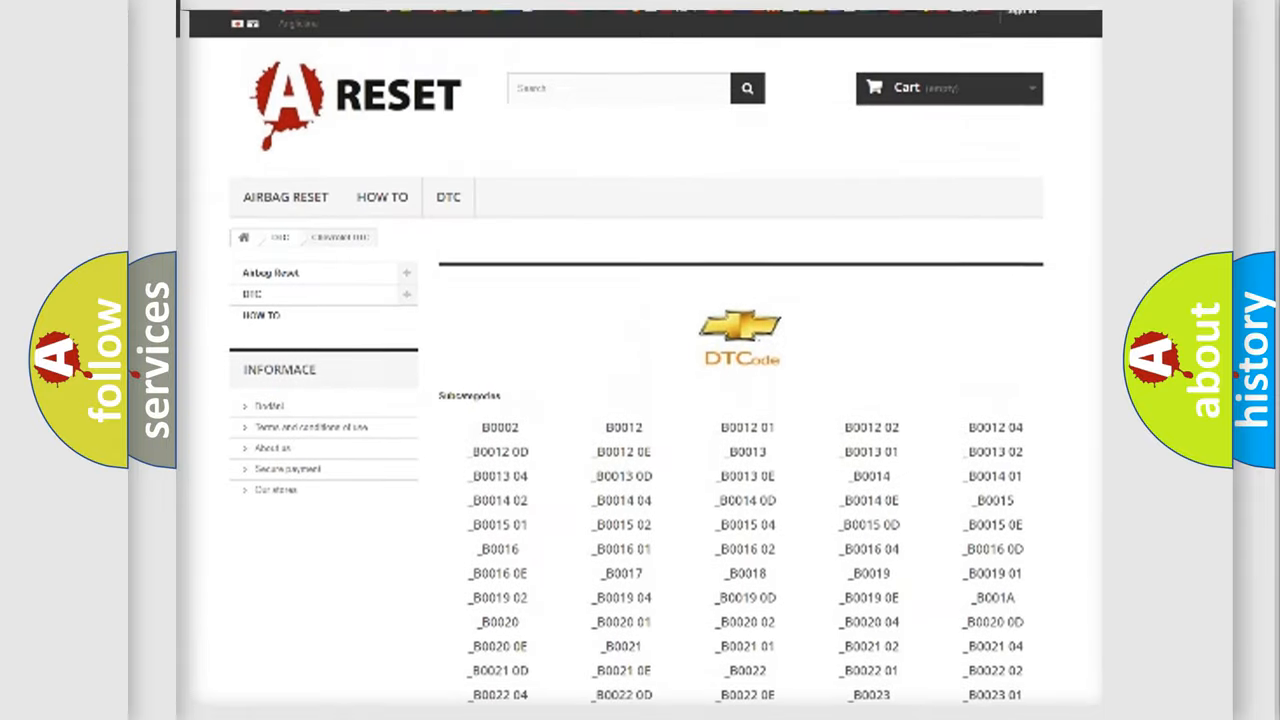